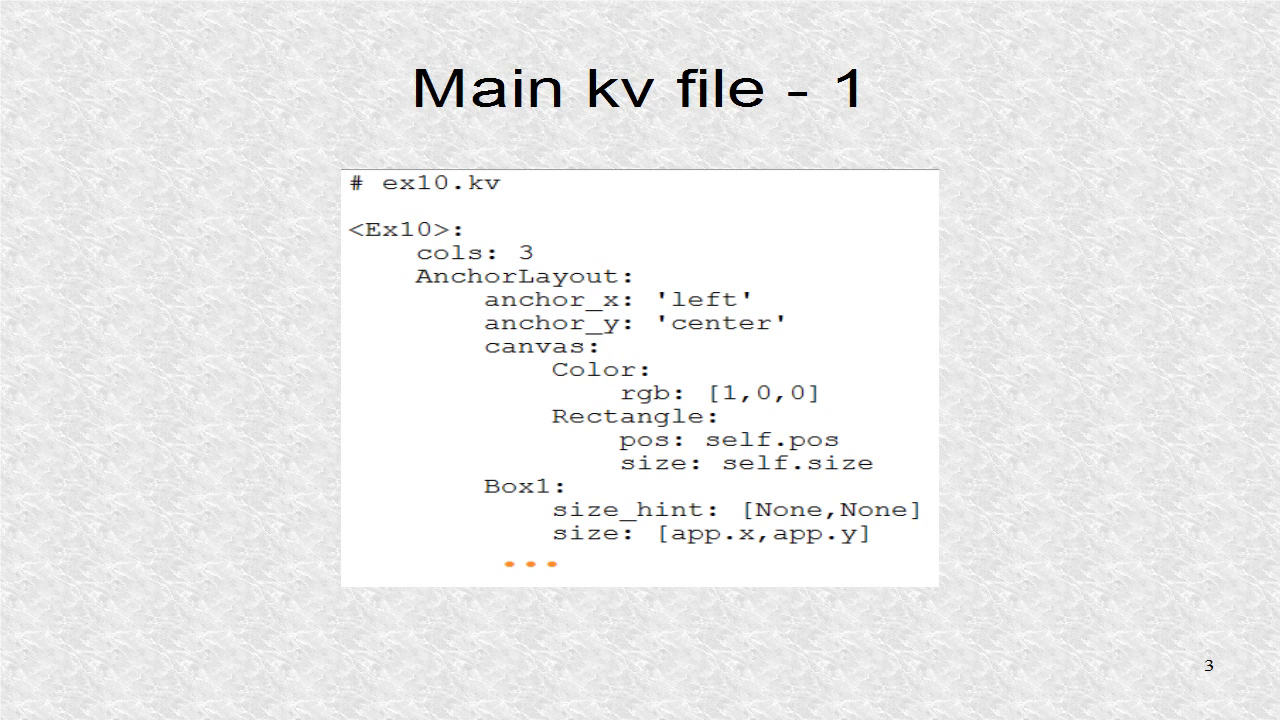
Advance past the red left-anchored Box1 slide toward the blue Box3 layout slide
{"action": "key", "text": "Right"}
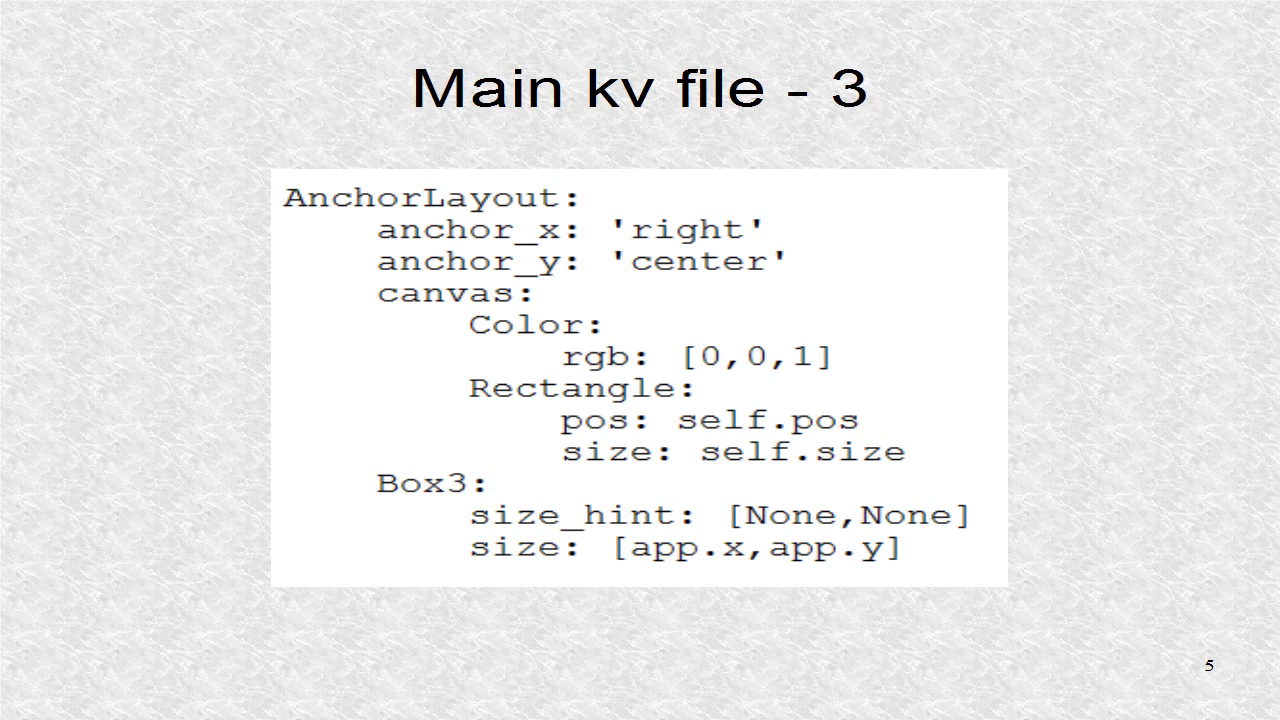
Advance to slide 6, box1.kv, defining Box1 as a BoxLayout with buttons B1a and B1b
{"action": "key", "text": "Right"}
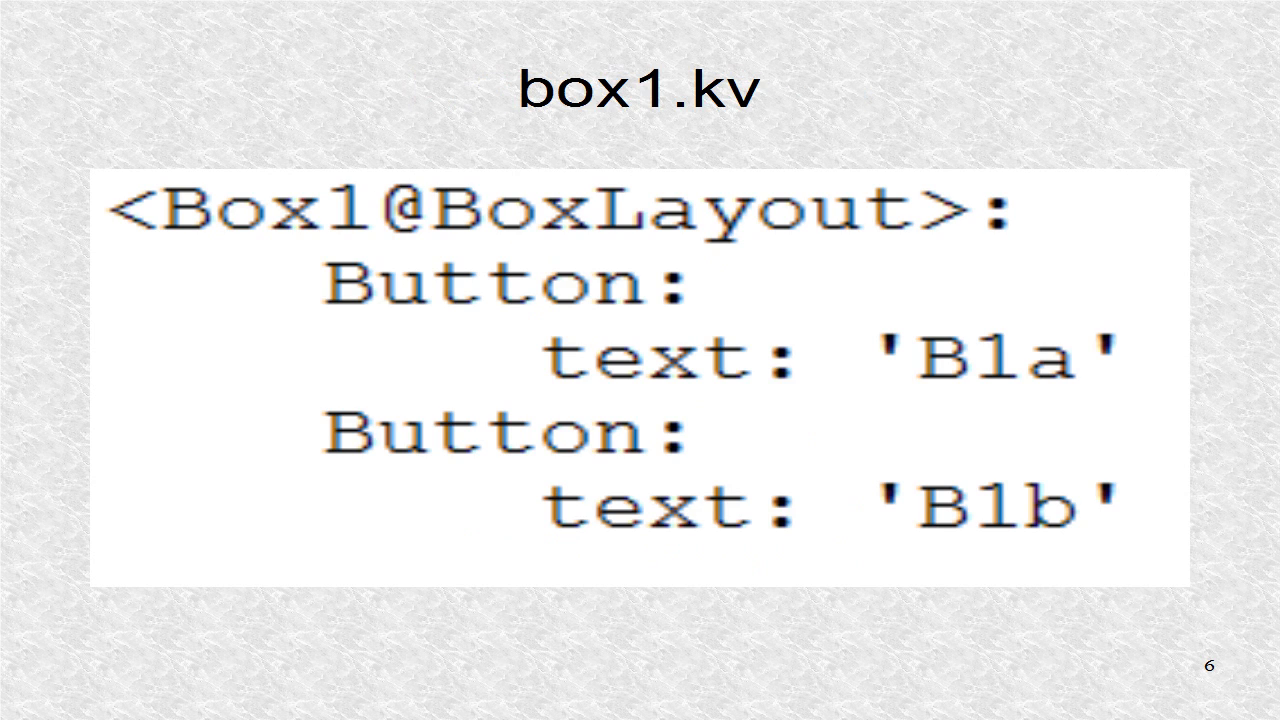